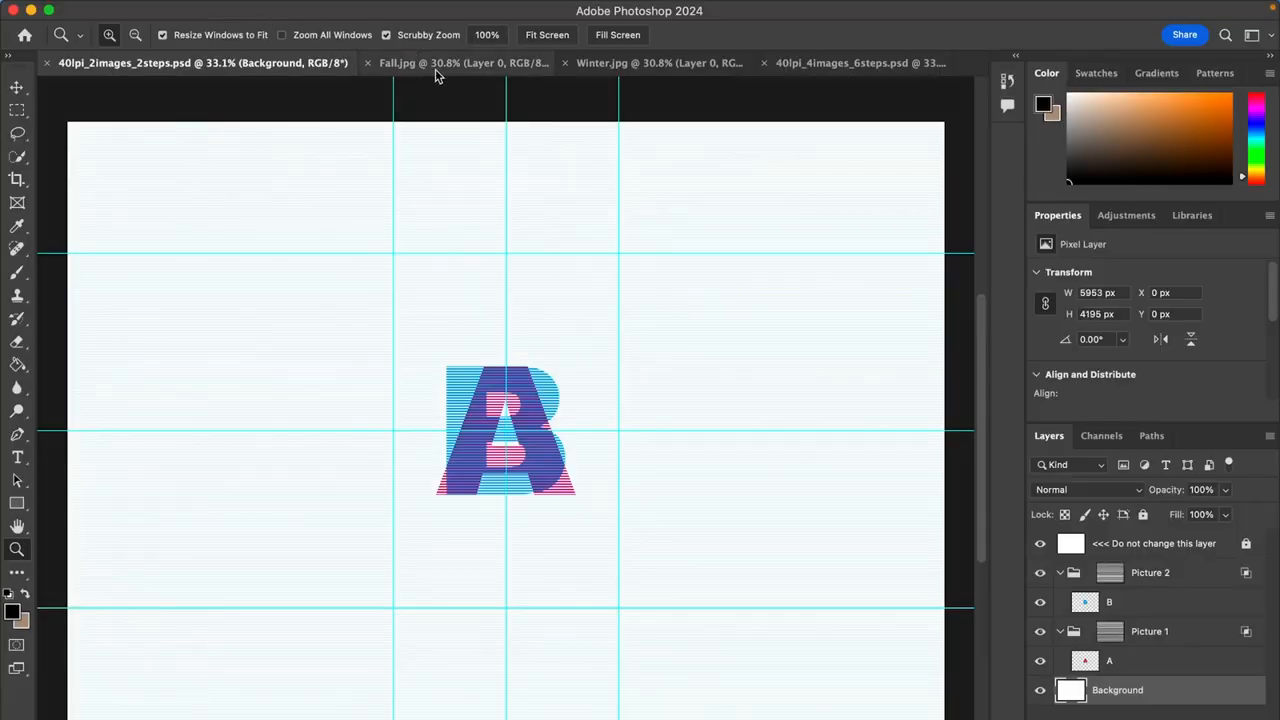
Copy the Fall photo and paste it above layer A in the two-image lenticular template
{"action": "left_click", "coordinate": [600, 62]}
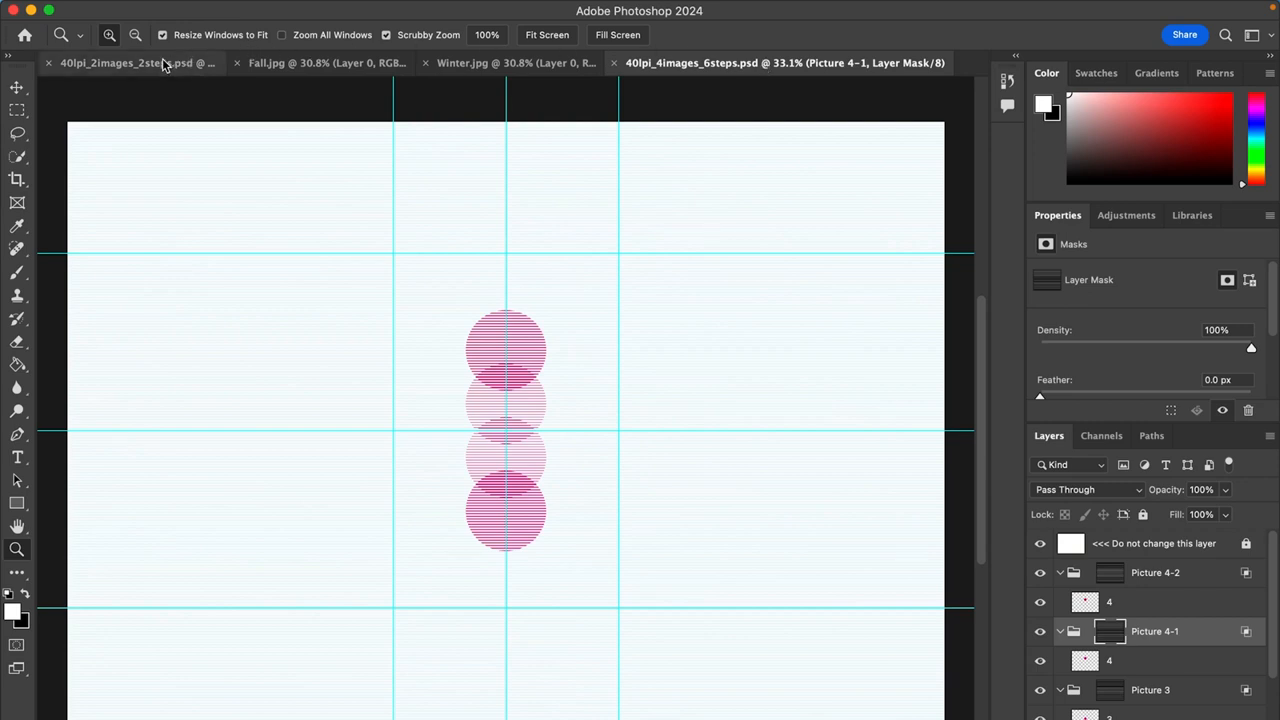
{"action": "left_click", "coordinate": [130, 62]}
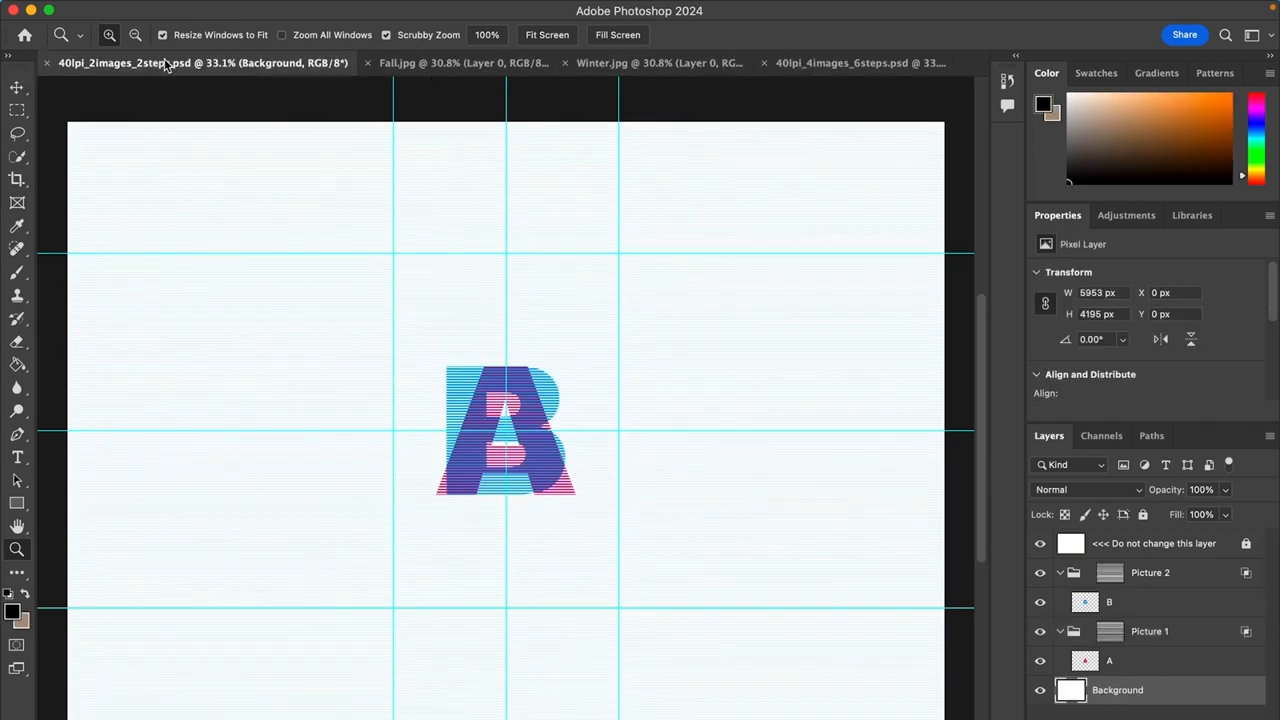
{"action": "left_click", "coordinate": [464, 62]}
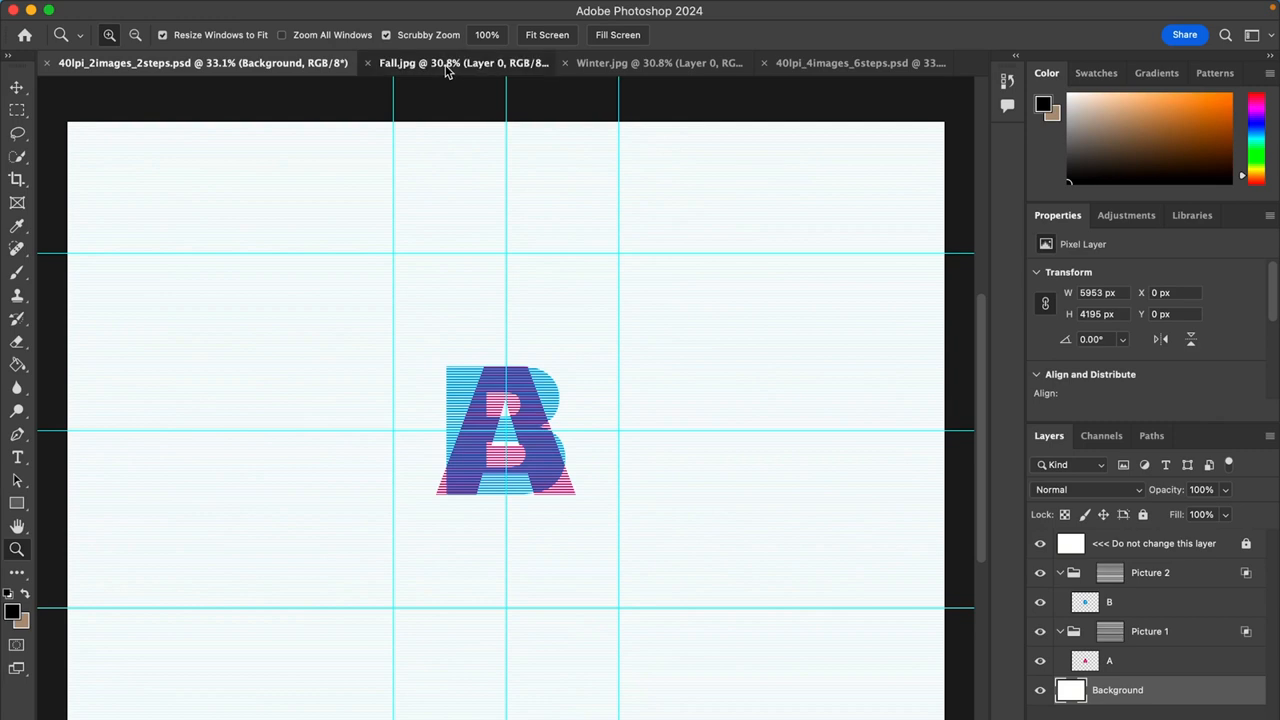
{"action": "left_click", "coordinate": [430, 62]}
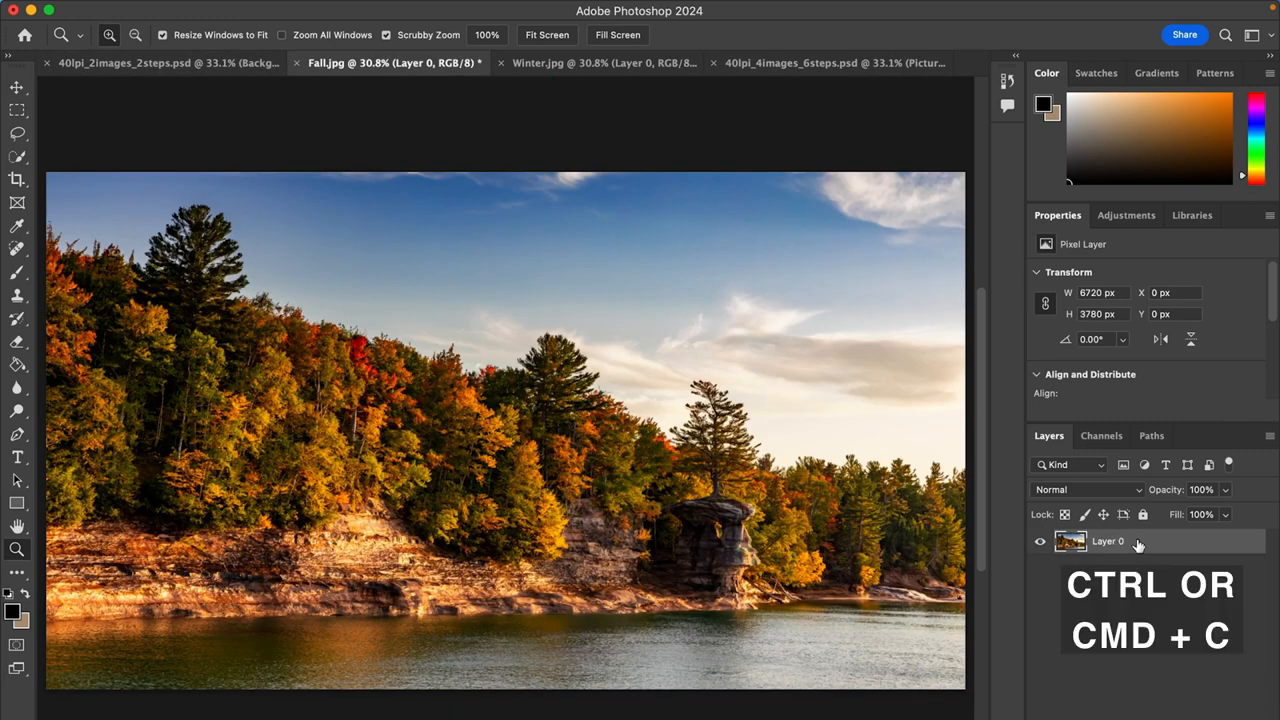
{"action": "left_click", "coordinate": [164, 62]}
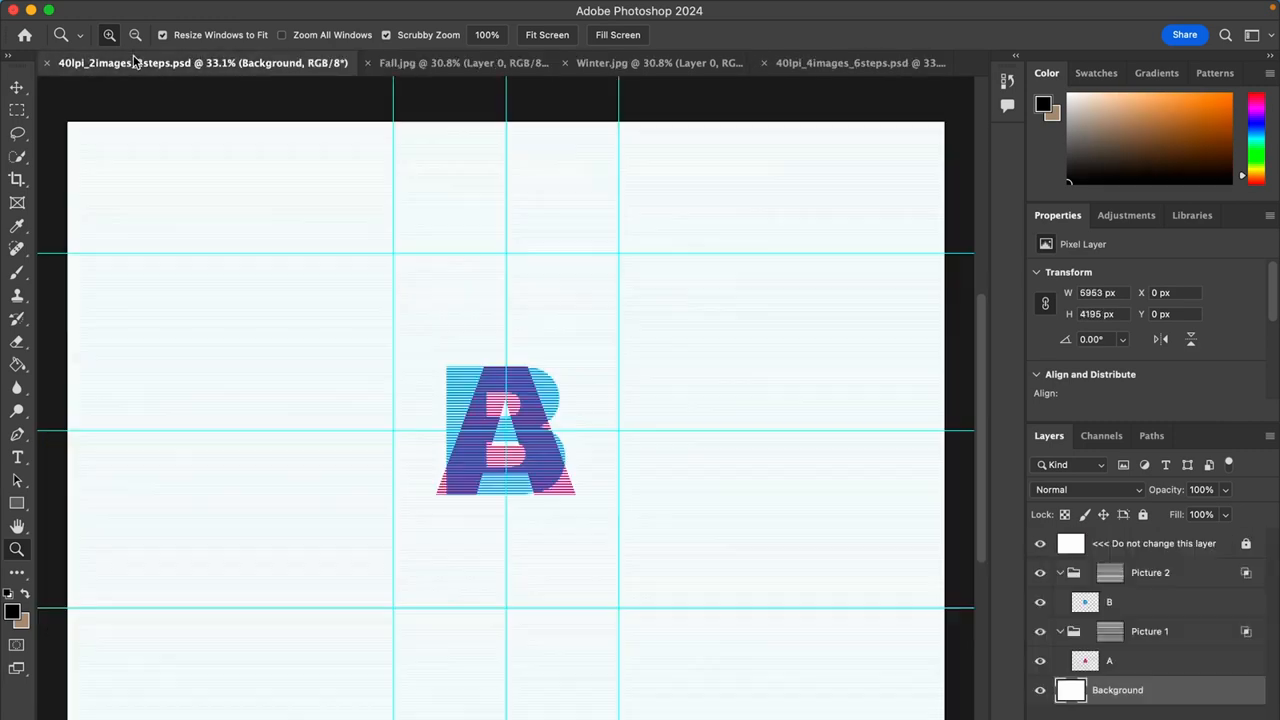
{"action": "left_click", "coordinate": [1108, 660]}
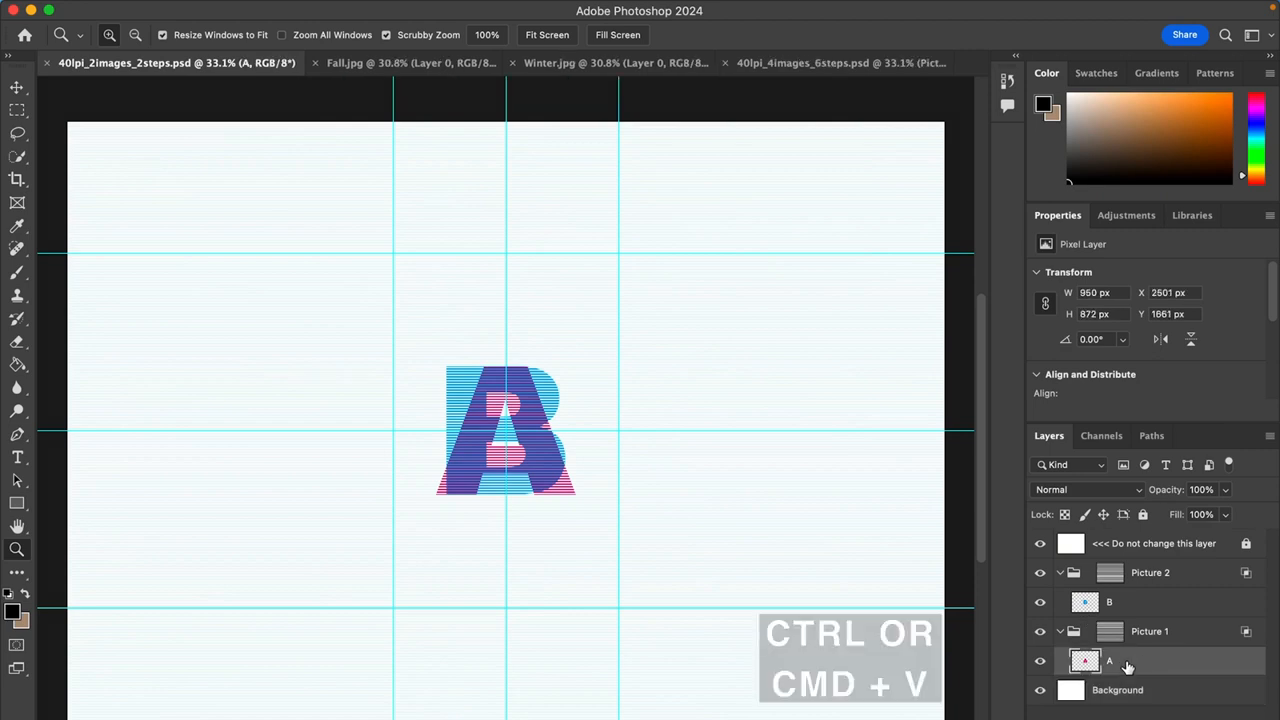
{"action": "key", "text": "cmd+v"}
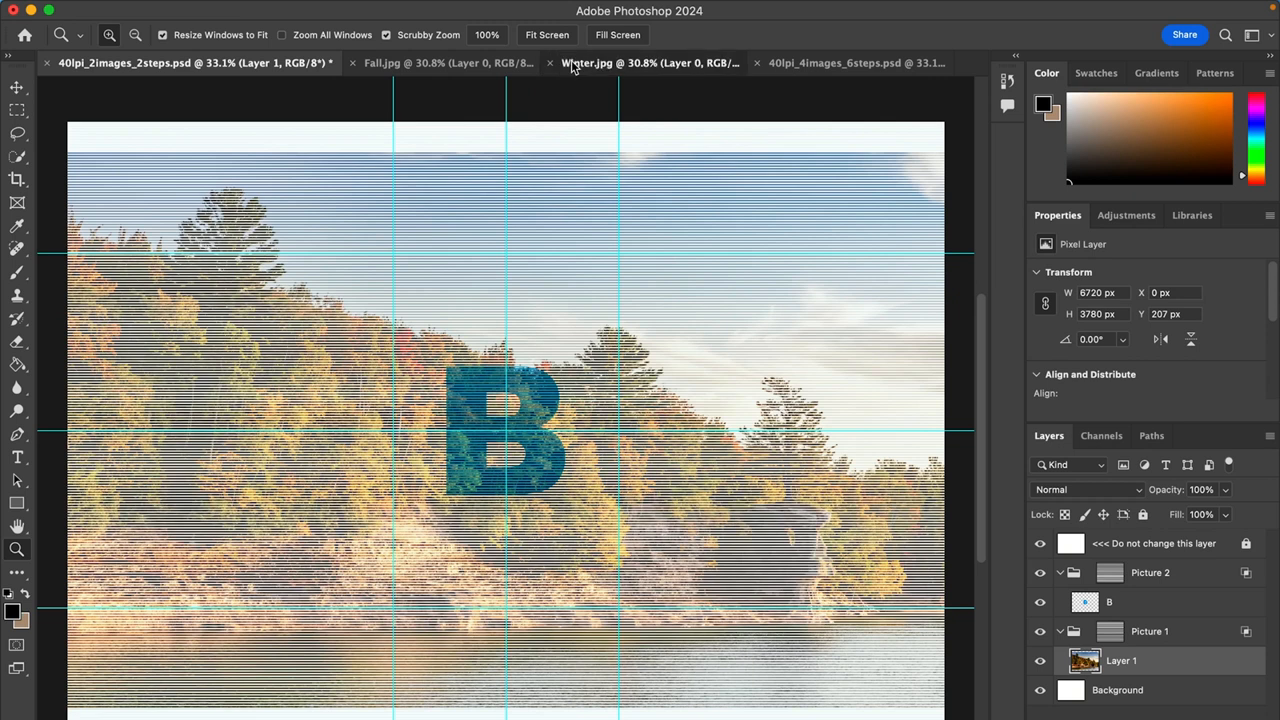
Copy the Winter photo and paste it above layer B, then select the pasted Fall layer
{"action": "left_click", "coordinate": [600, 62]}
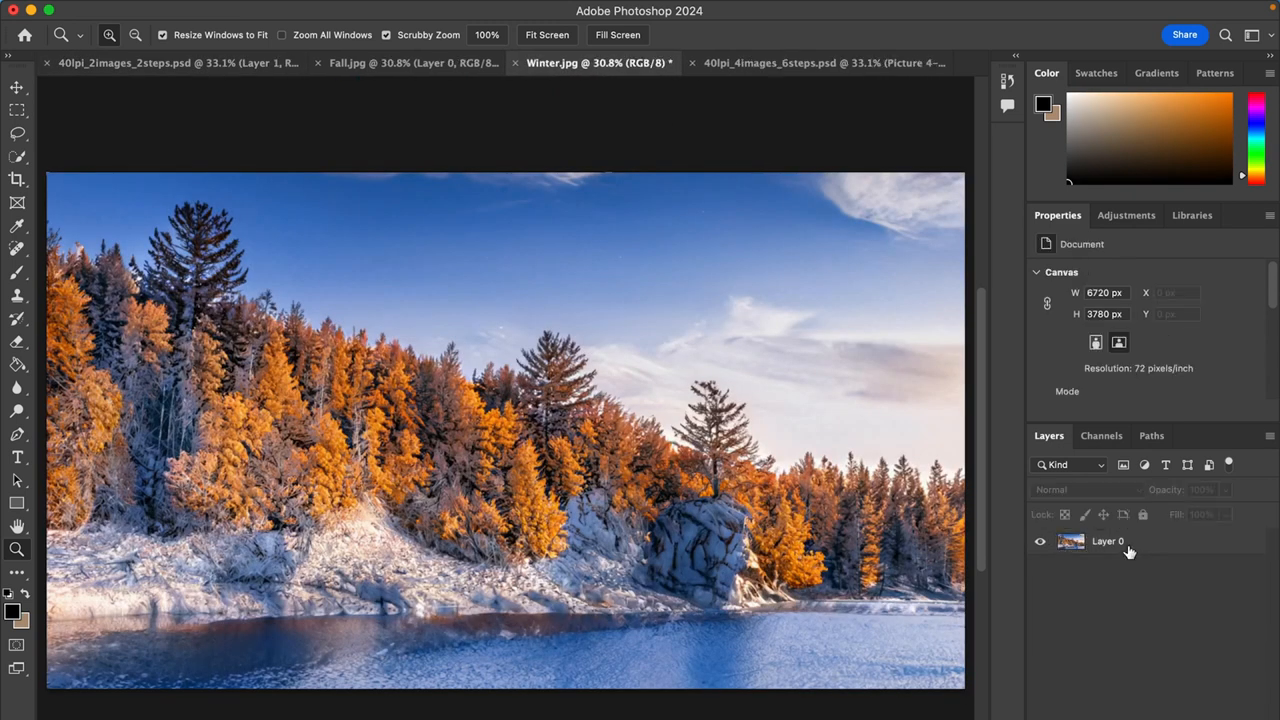
{"action": "left_click", "coordinate": [178, 62]}
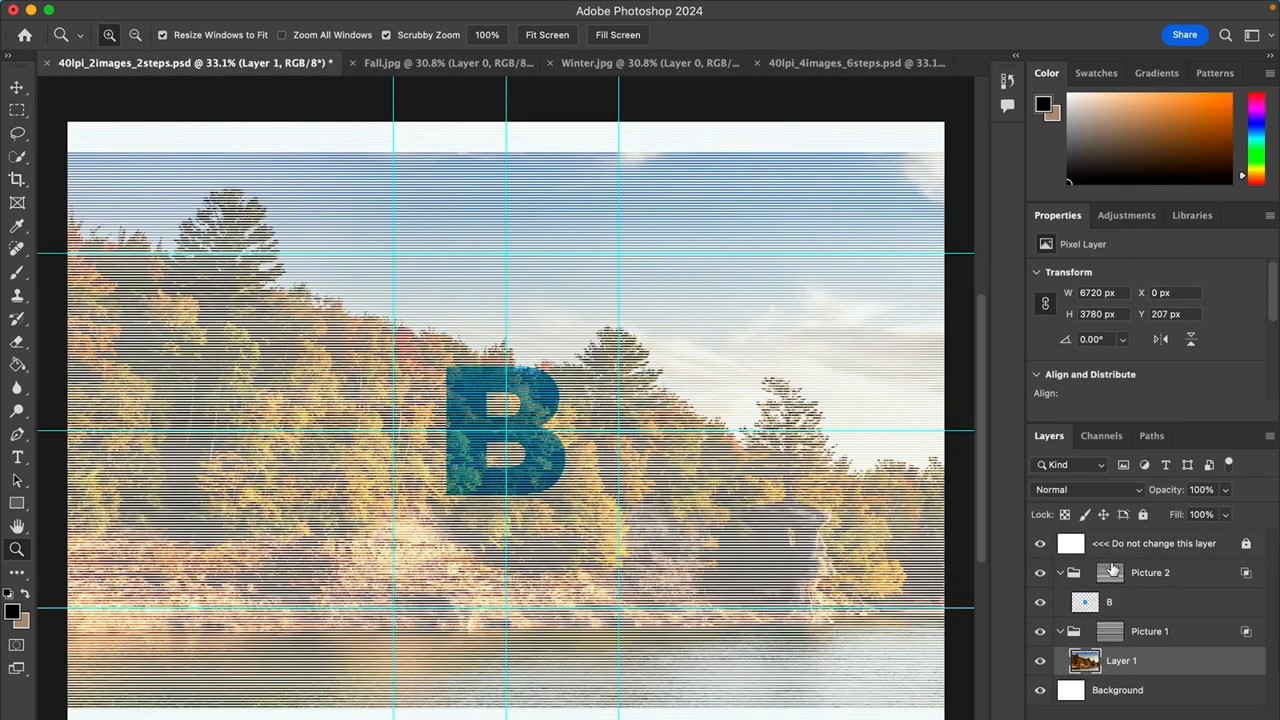
{"action": "left_click", "coordinate": [1108, 632]}
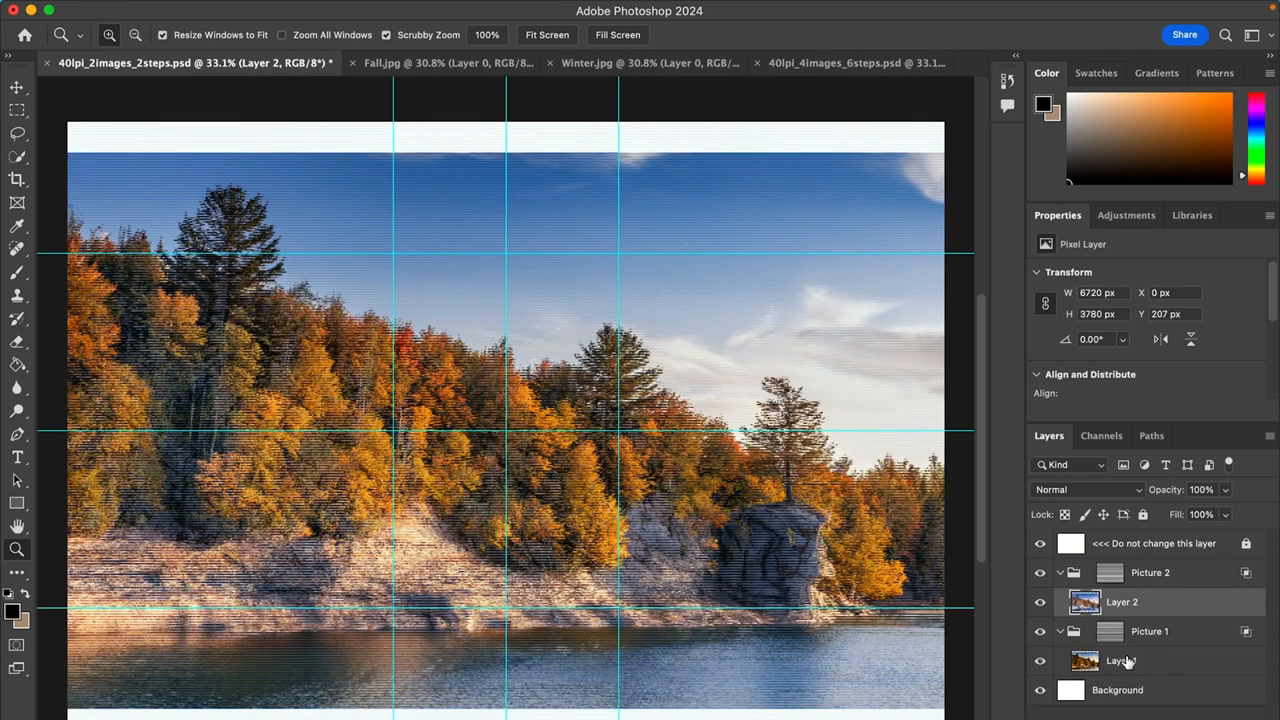
{"action": "left_click", "coordinate": [1120, 660]}
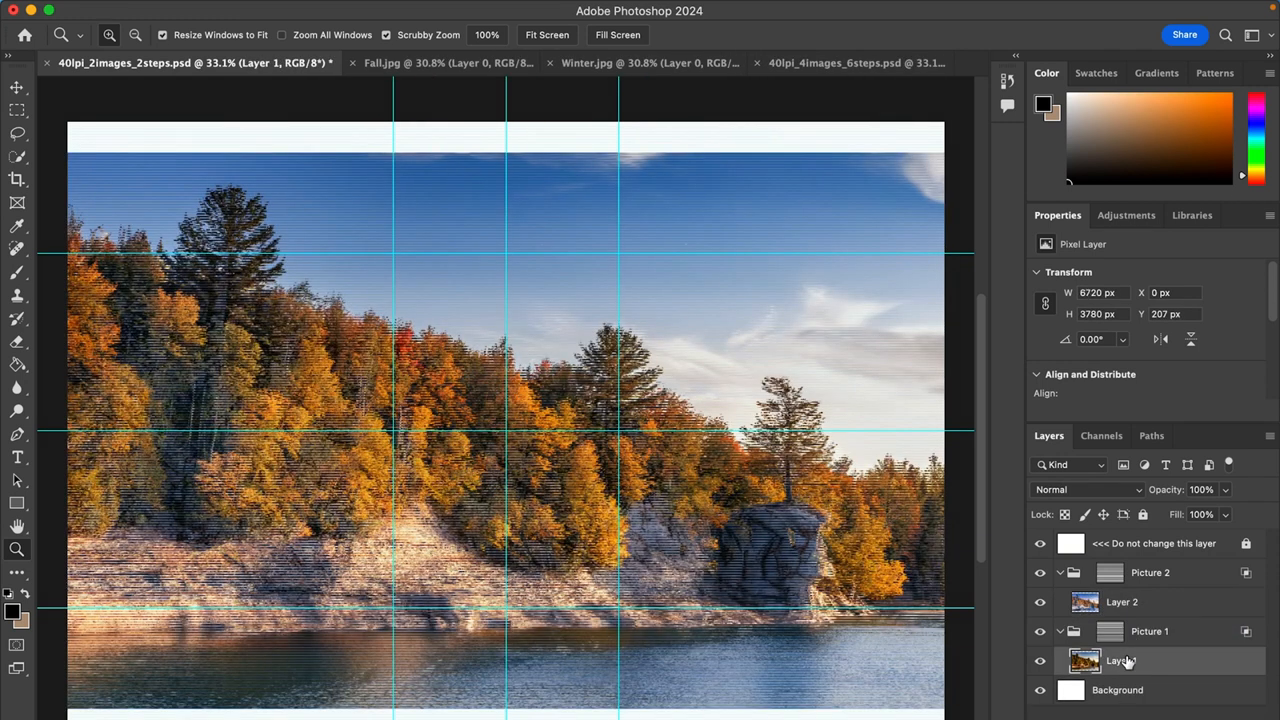
Free-transform the photo layers up to roughly 7458 × 4195 px to fill the canvas height
{"action": "key", "text": "cmd+t"}
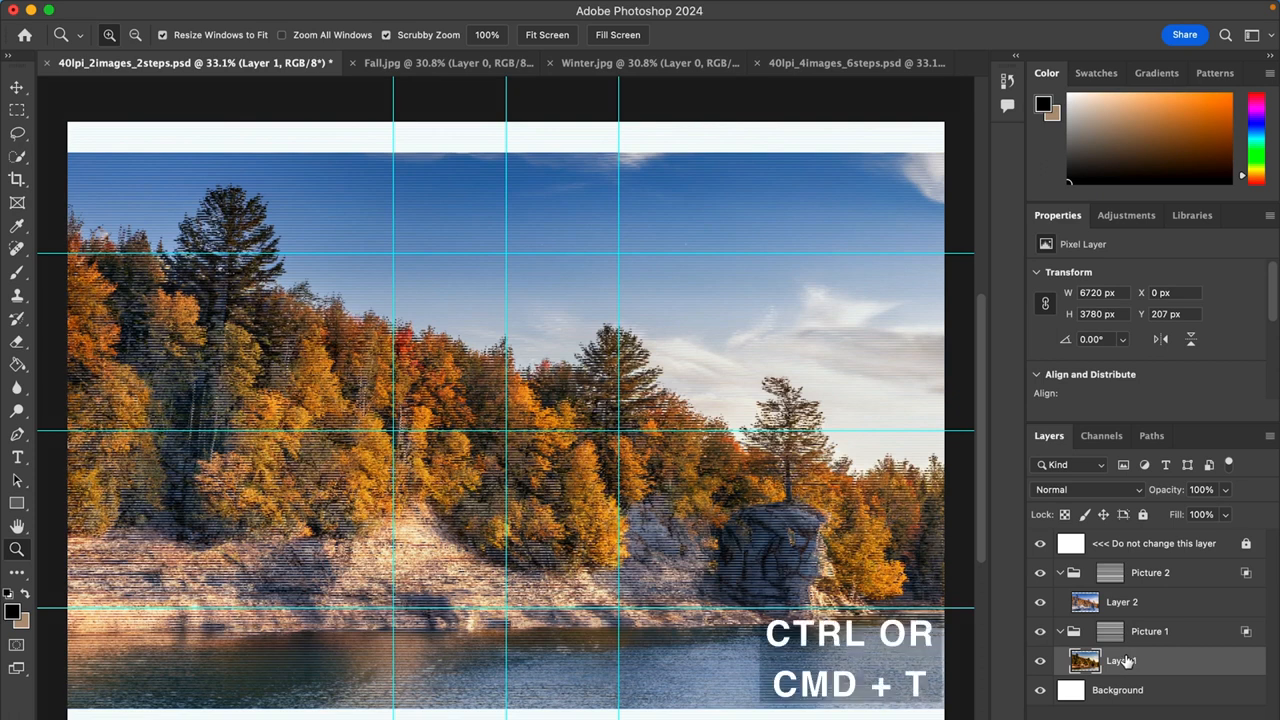
{"action": "key", "text": "cmd+t"}
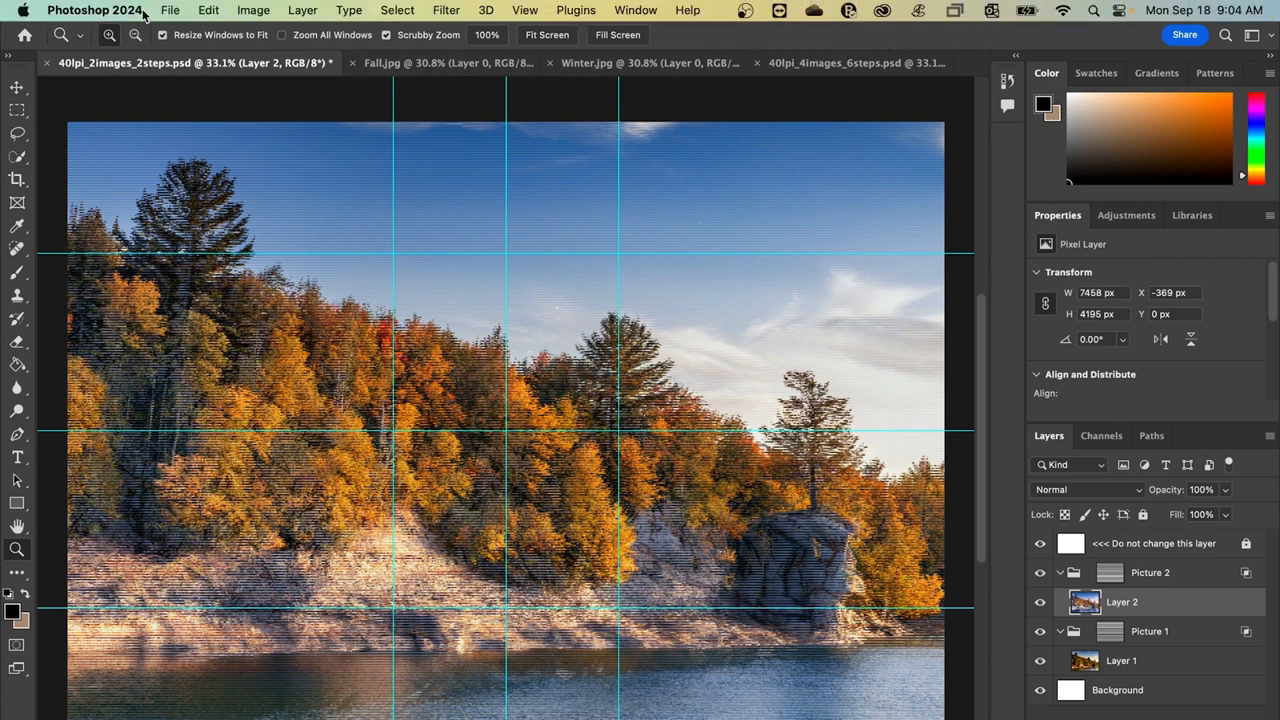
Save the template as a Photoshop PDF named 40lpi_2images_2steps.pdf using the High Quality Print preset
{"action": "left_click", "coordinate": [170, 10]}
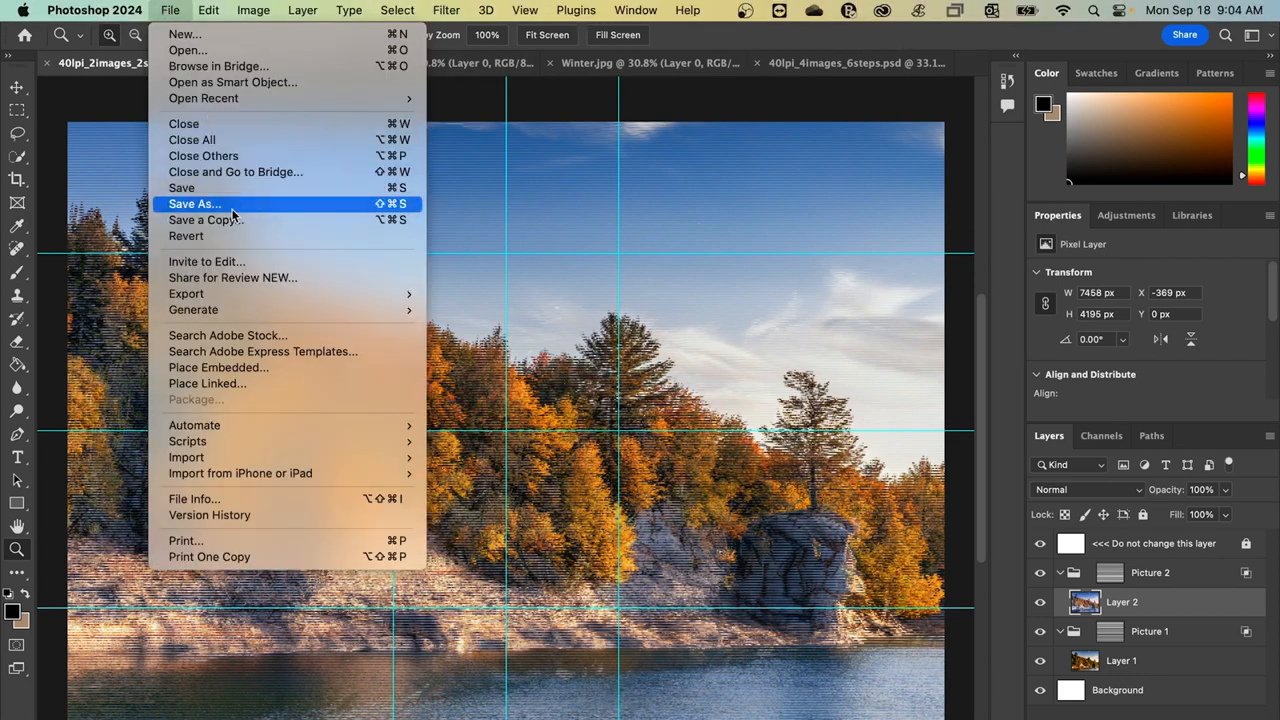
{"action": "left_click", "coordinate": [194, 204]}
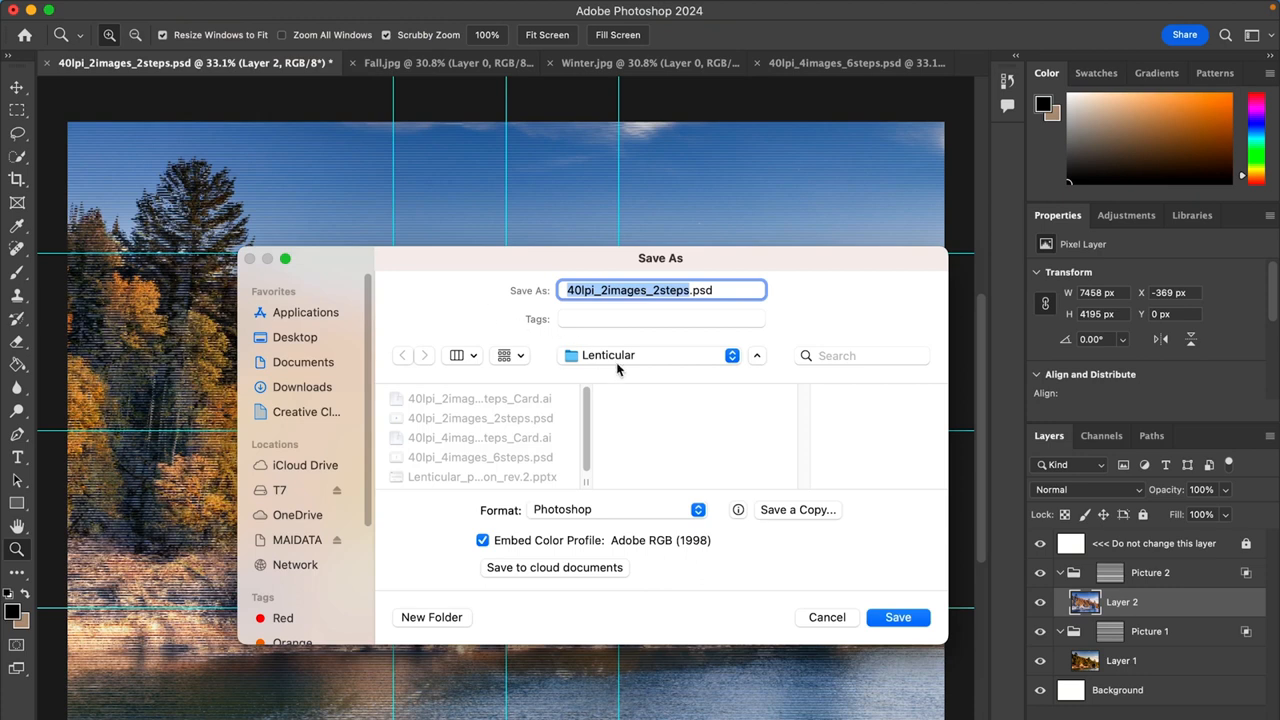
{"action": "left_click", "coordinate": [616, 510]}
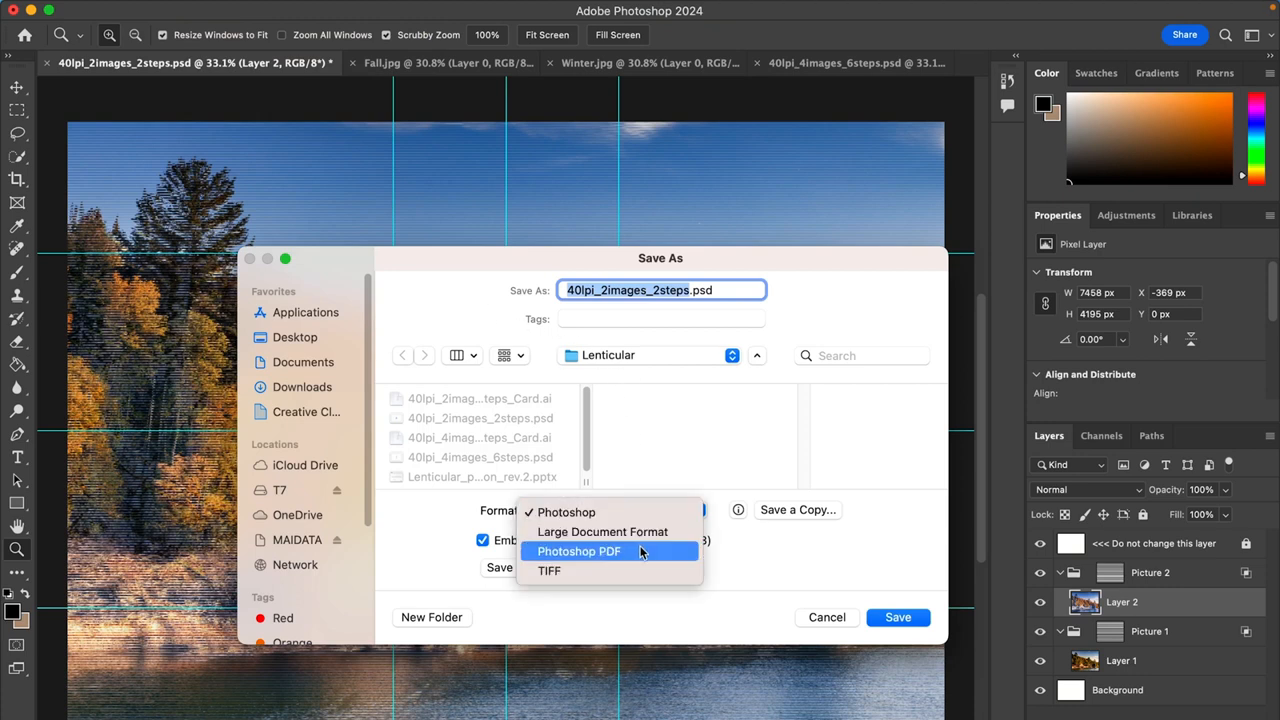
{"action": "left_click", "coordinate": [580, 552]}
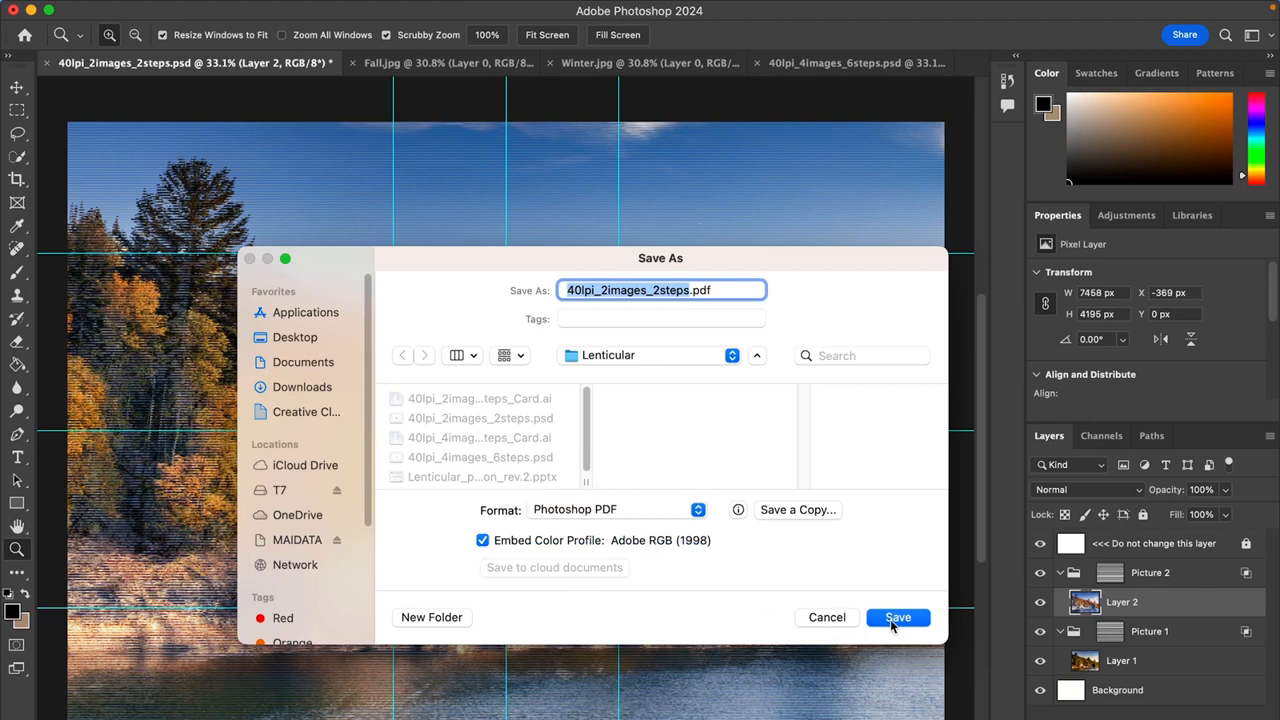
{"action": "left_click", "coordinate": [896, 616]}
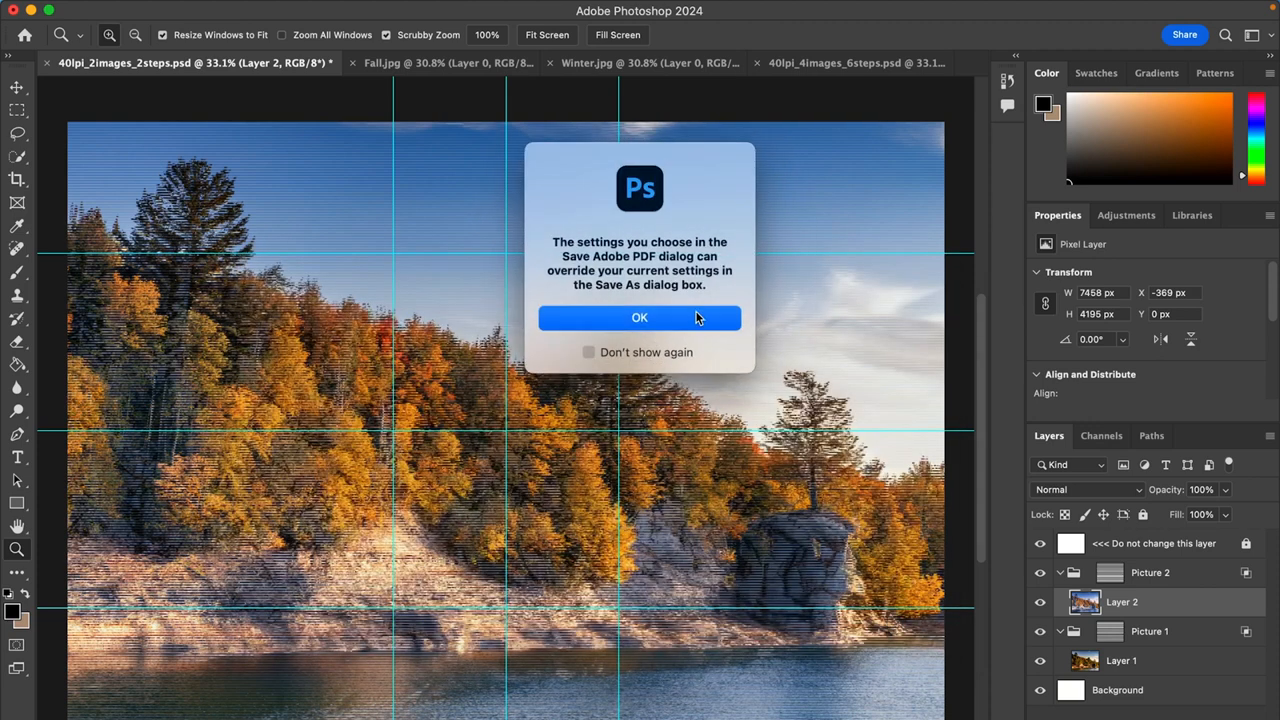
{"action": "left_click", "coordinate": [640, 316]}
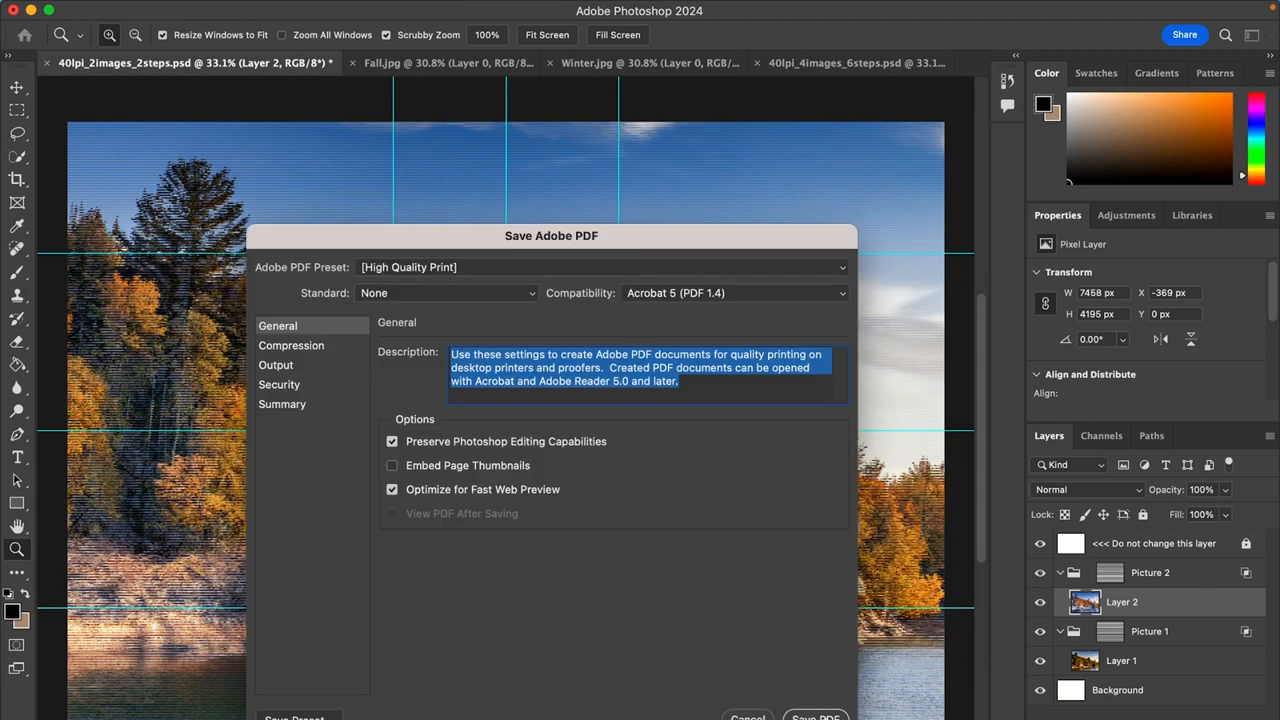
{"action": "left_click", "coordinate": [816, 716]}
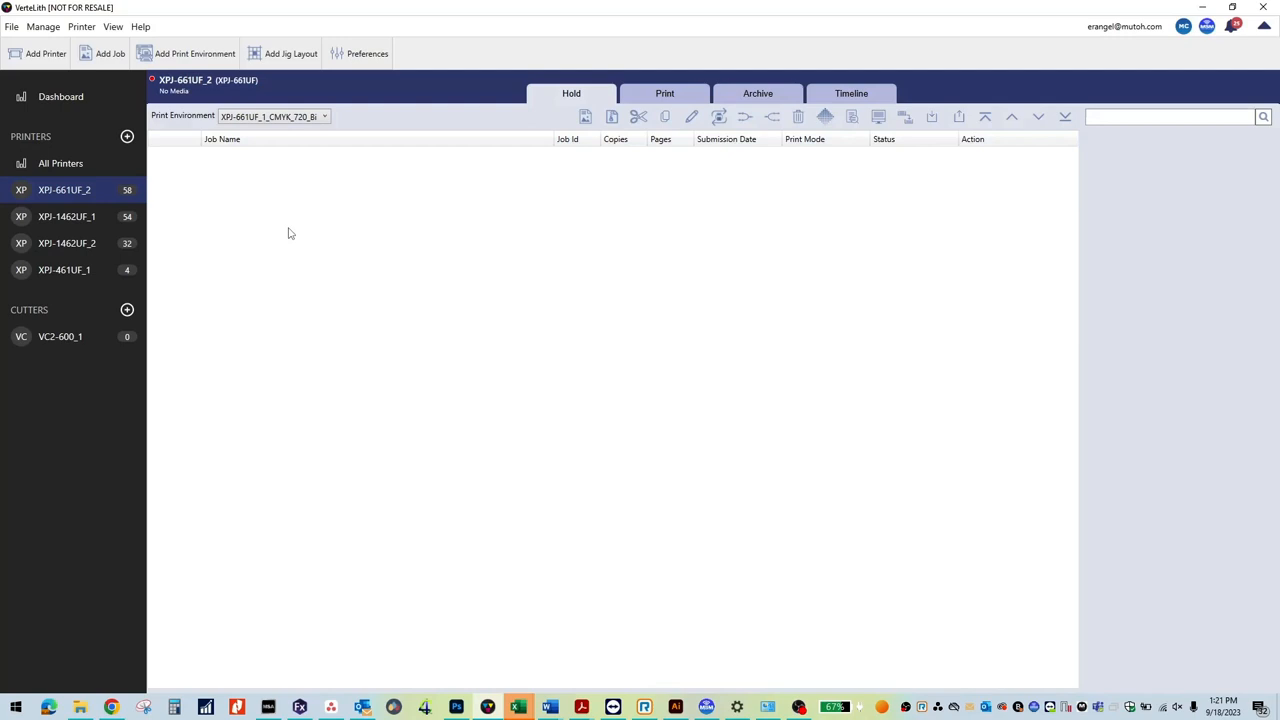
Show the Manage Print Environment list for the XPJ-661UF_2 printer
{"action": "left_click", "coordinate": [44, 26]}
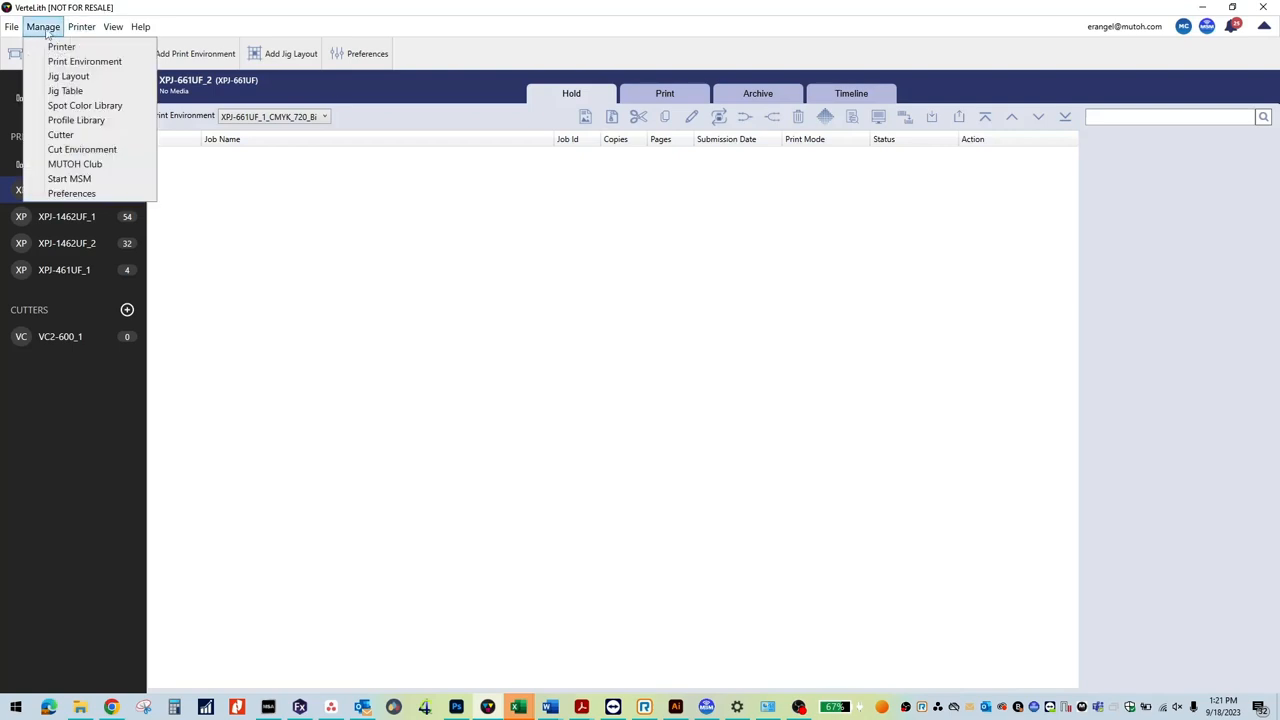
{"action": "left_click", "coordinate": [84, 60]}
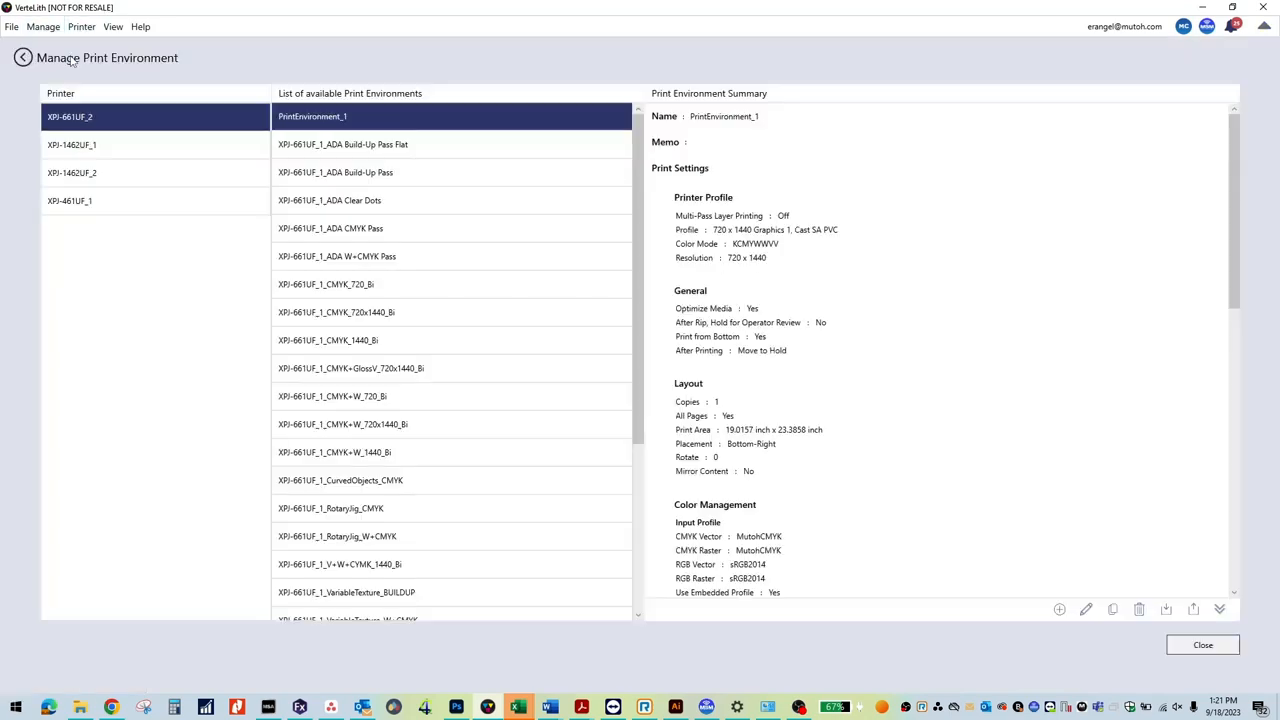
{"action": "mouse_move", "coordinate": [944, 418]}
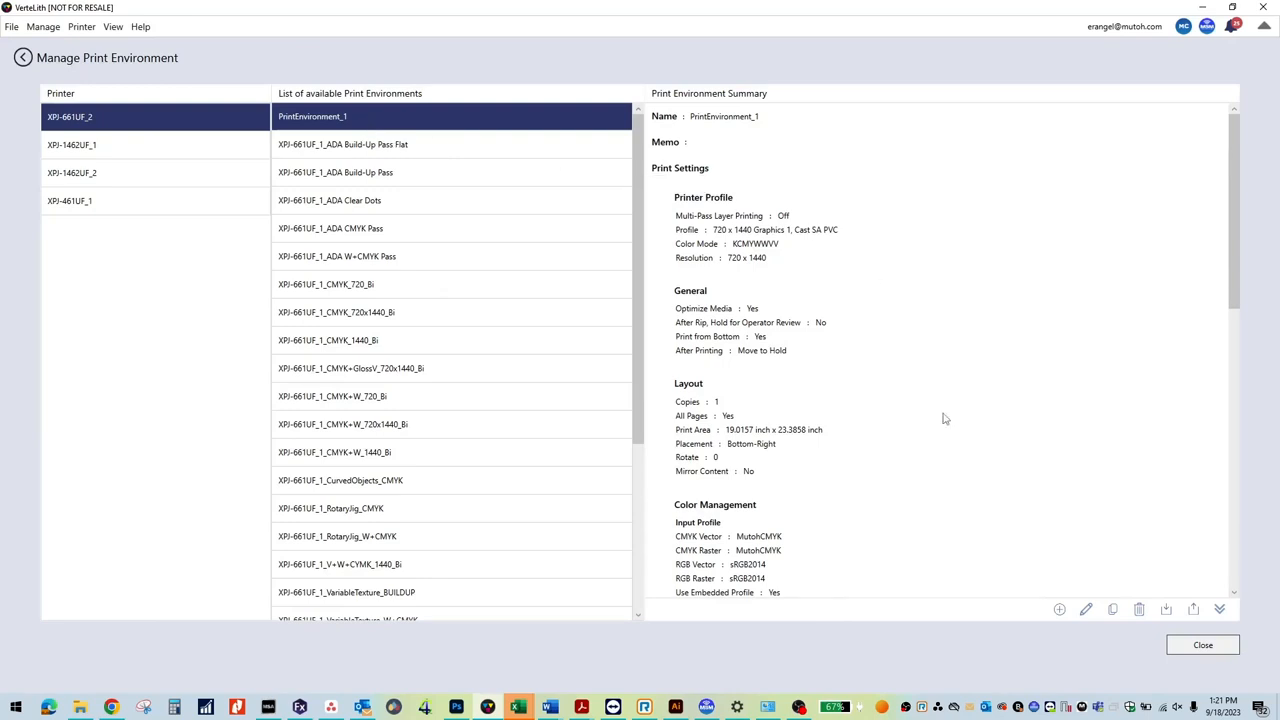
{"action": "mouse_move", "coordinate": [1166, 608]}
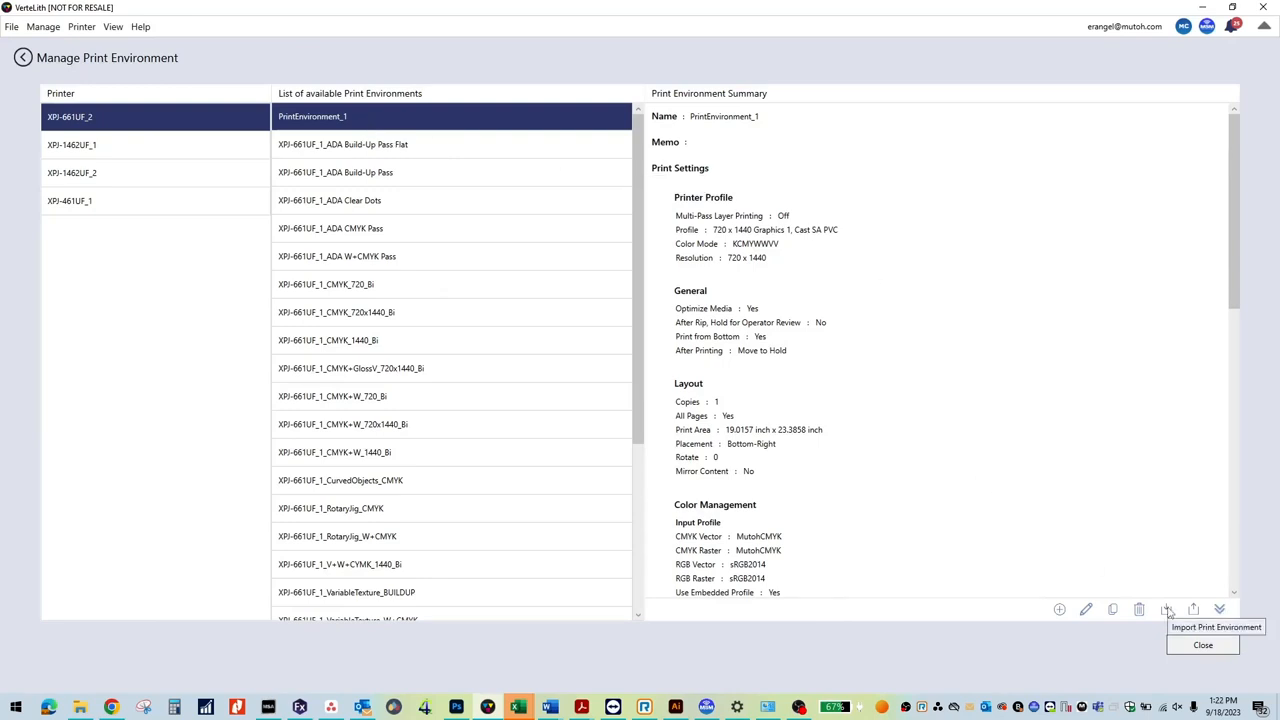
Import XPJ-661UF_Lenticular_printing.settings as a new print environment
{"action": "left_click", "coordinate": [1166, 608]}
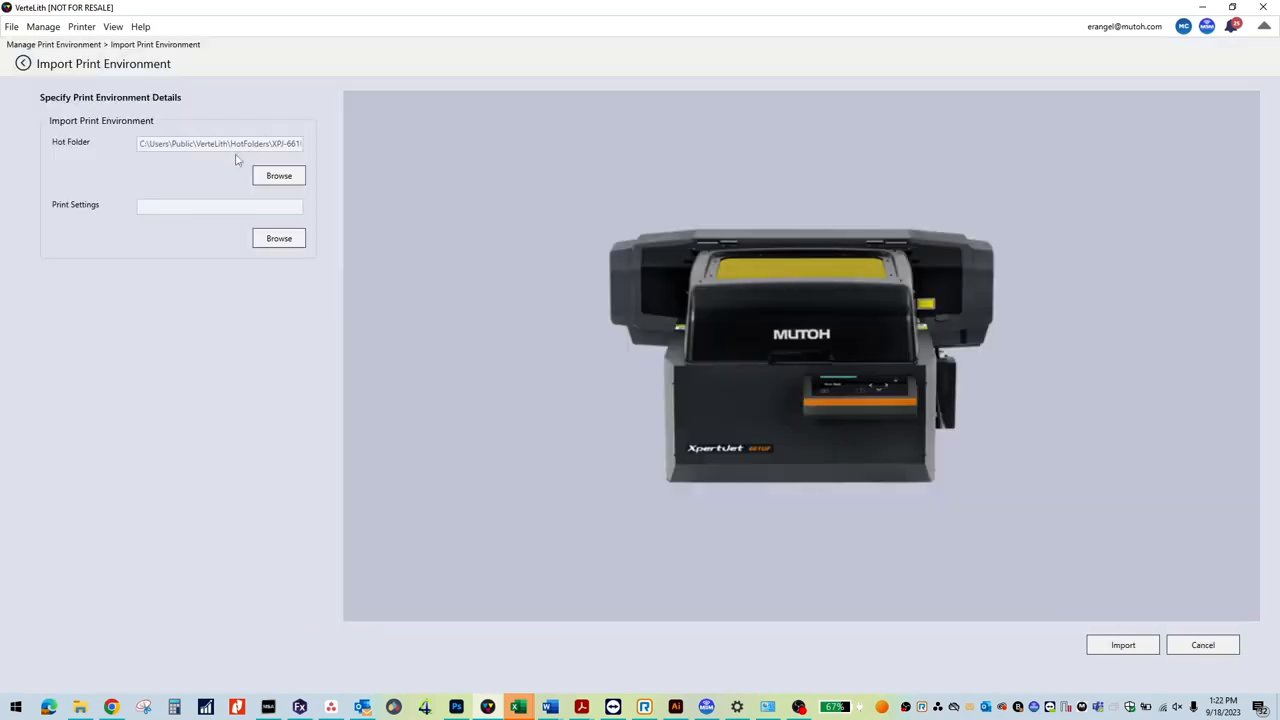
{"action": "left_click", "coordinate": [278, 238]}
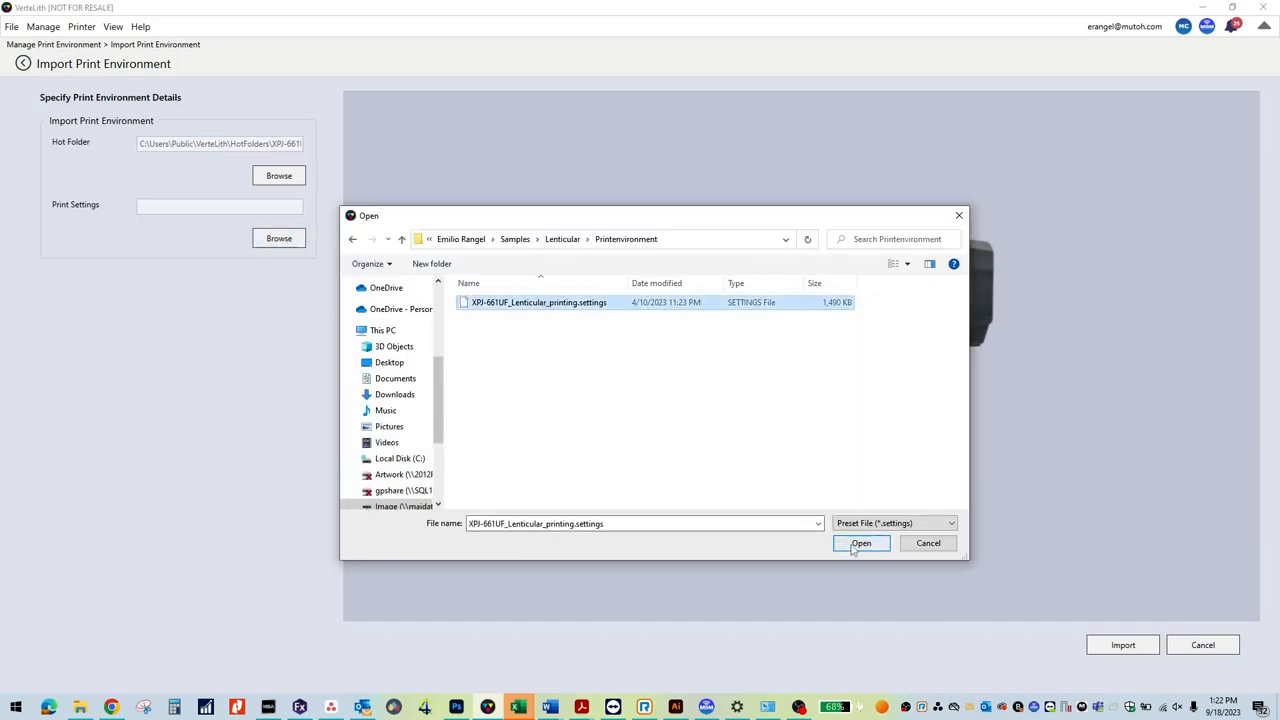
{"action": "left_click", "coordinate": [860, 544]}
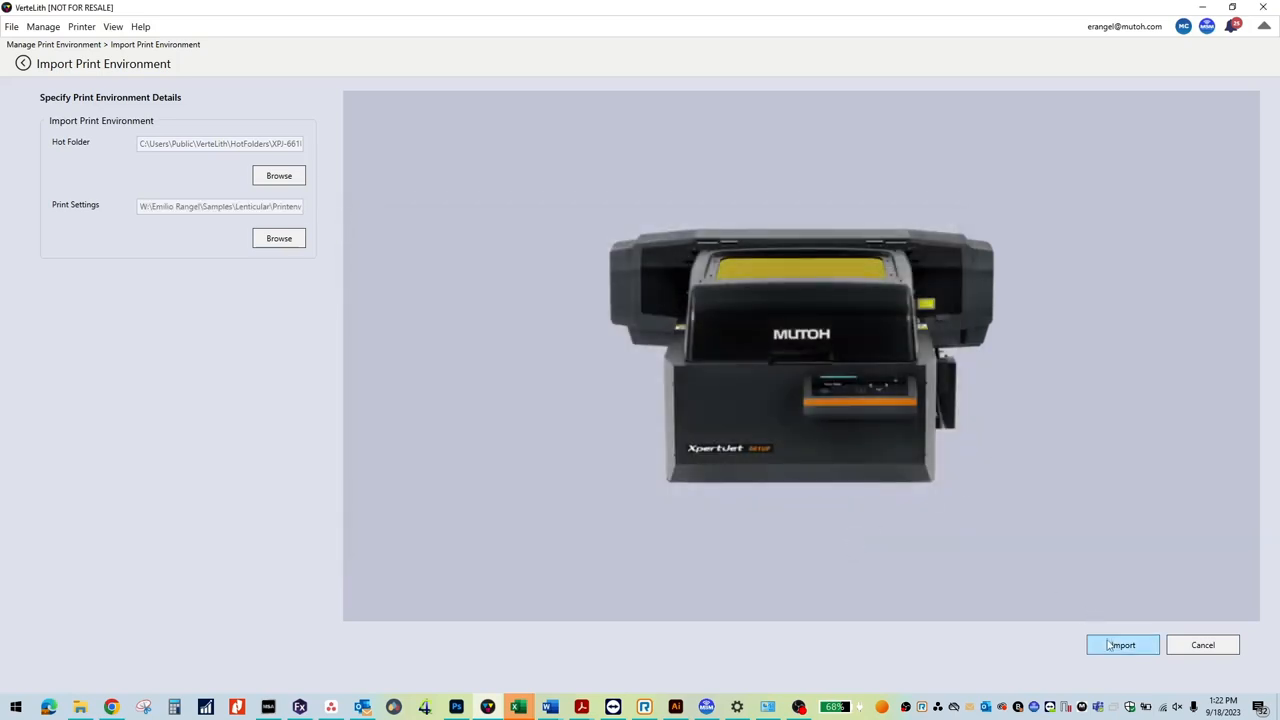
{"action": "left_click", "coordinate": [1122, 644]}
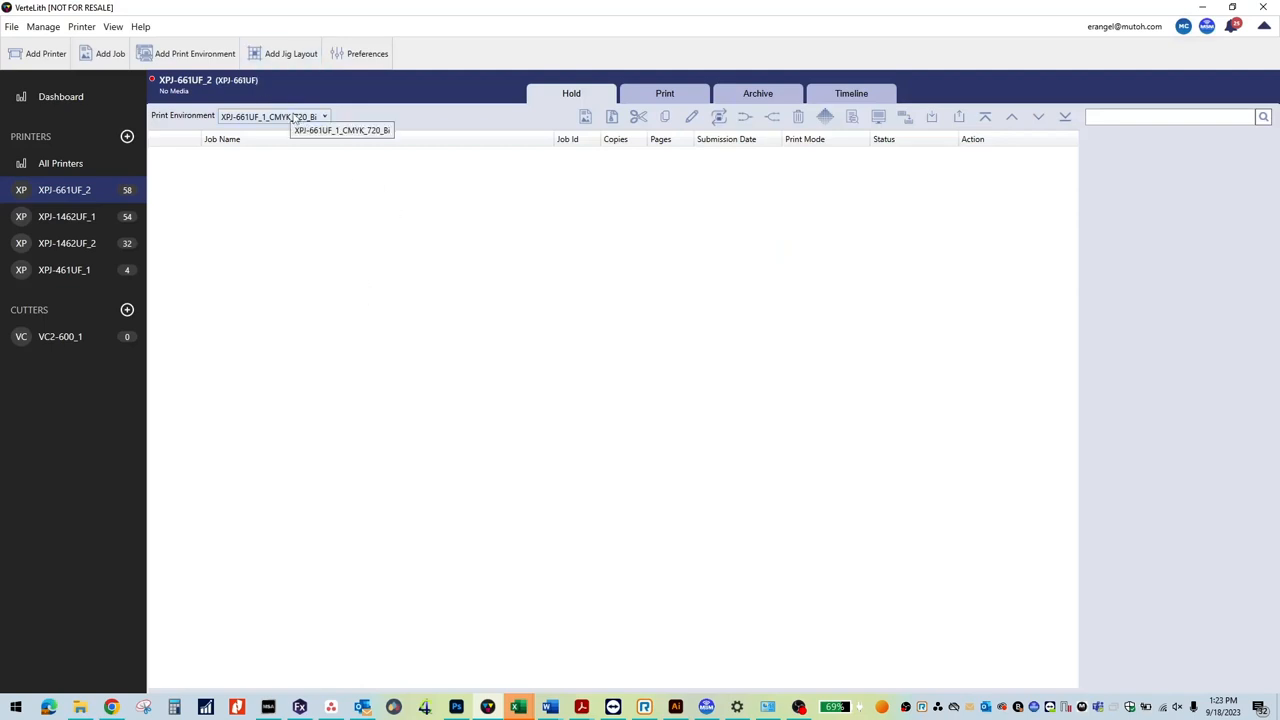
Set the printer's environment to XPJ-661UF_Lenticular_printing
{"action": "left_click", "coordinate": [324, 116]}
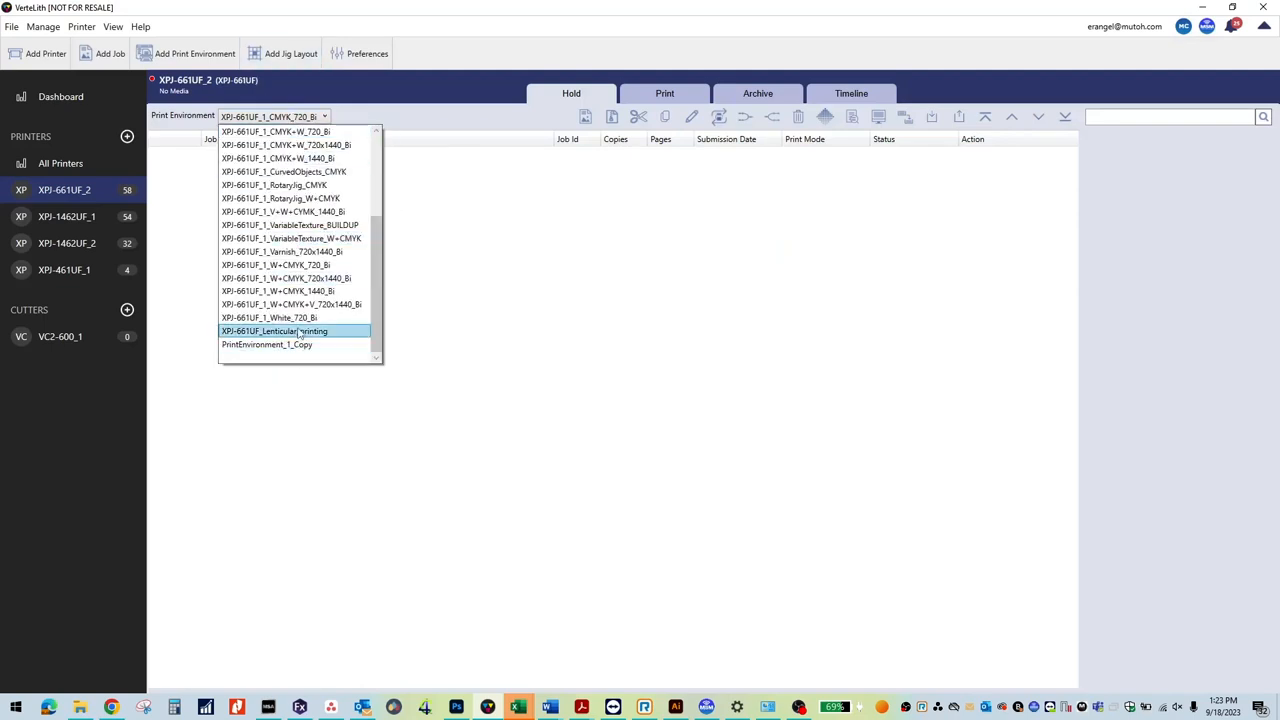
{"action": "left_click", "coordinate": [276, 332]}
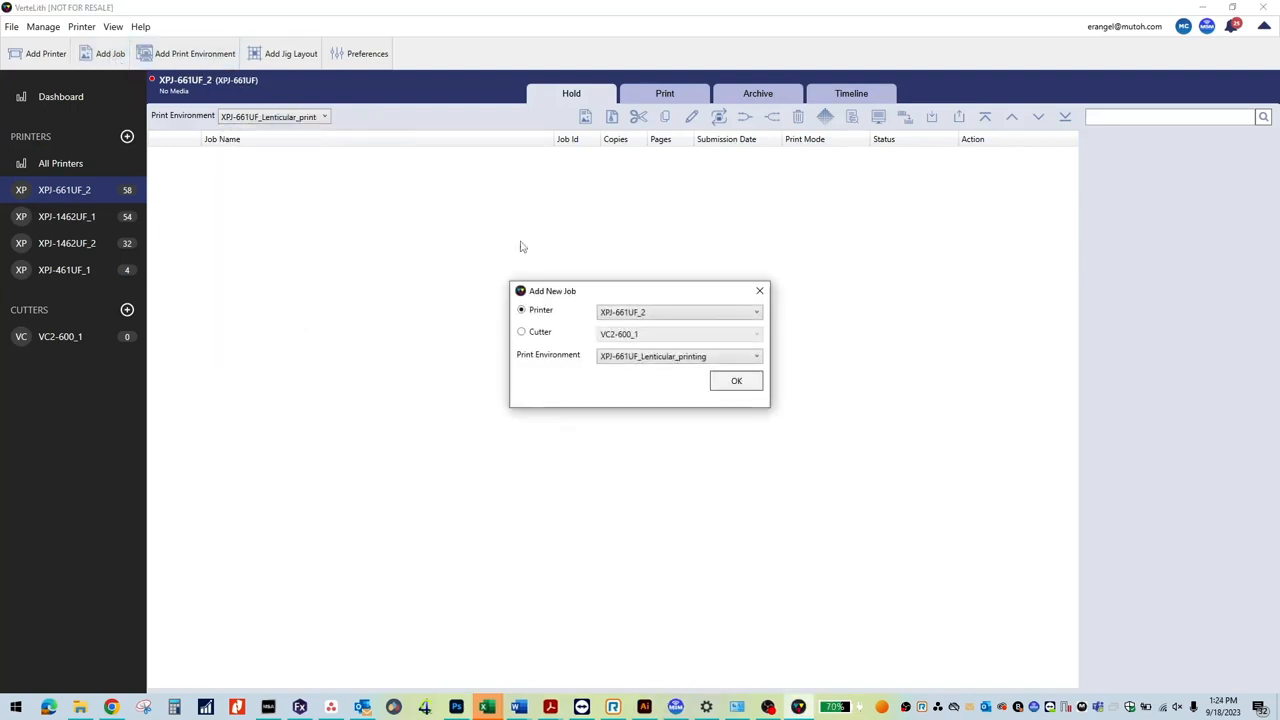
Confirm the new job and load the 40lpi_2images_2steps PDF as its file
{"action": "left_click", "coordinate": [736, 380]}
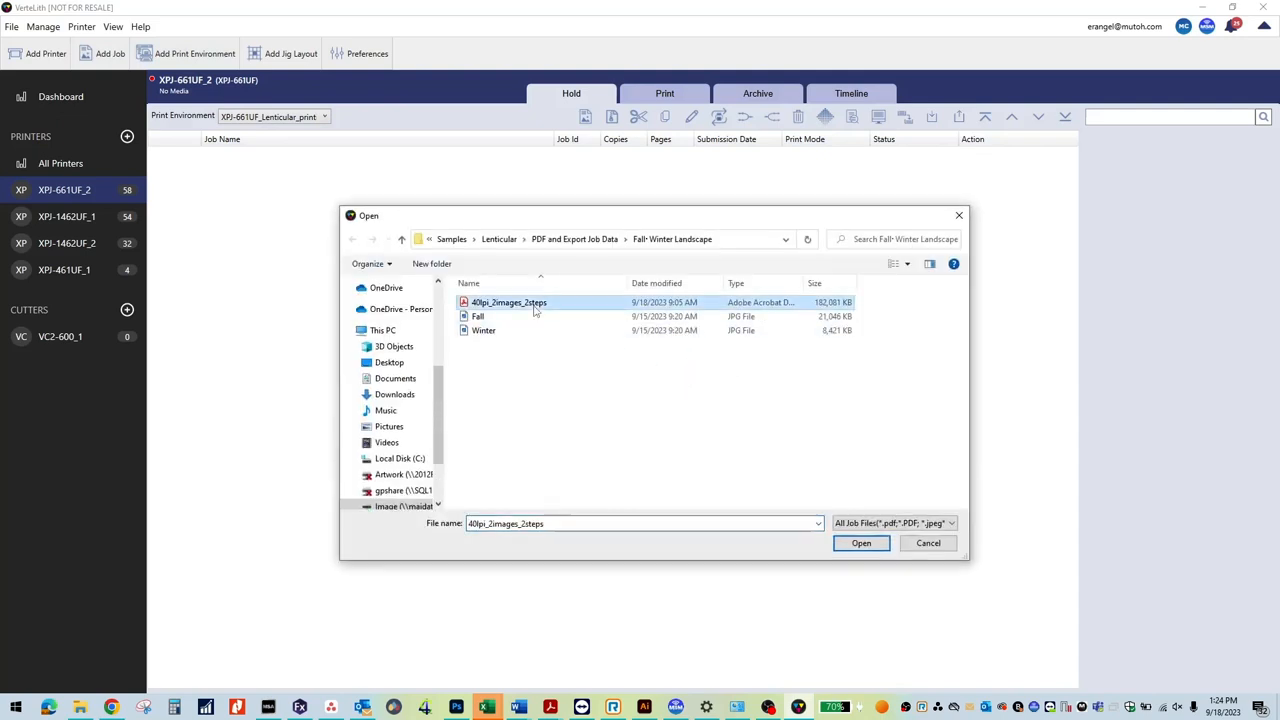
{"action": "left_click", "coordinate": [860, 544]}
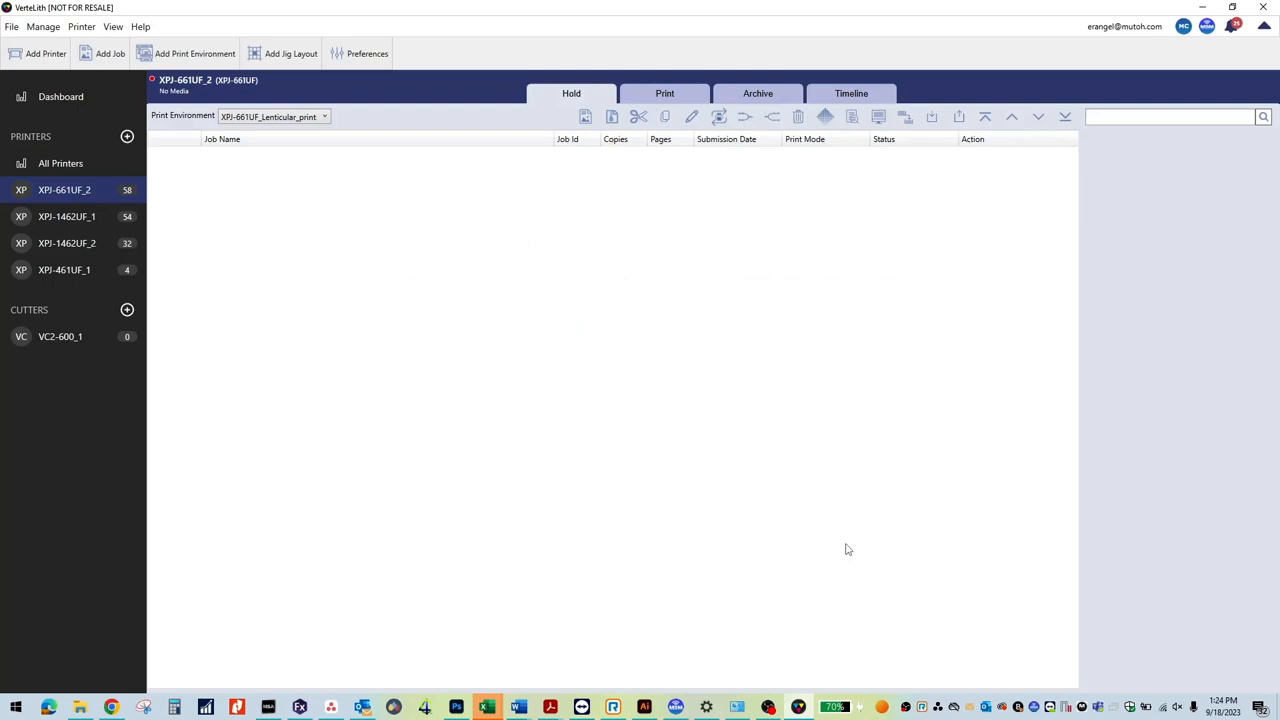